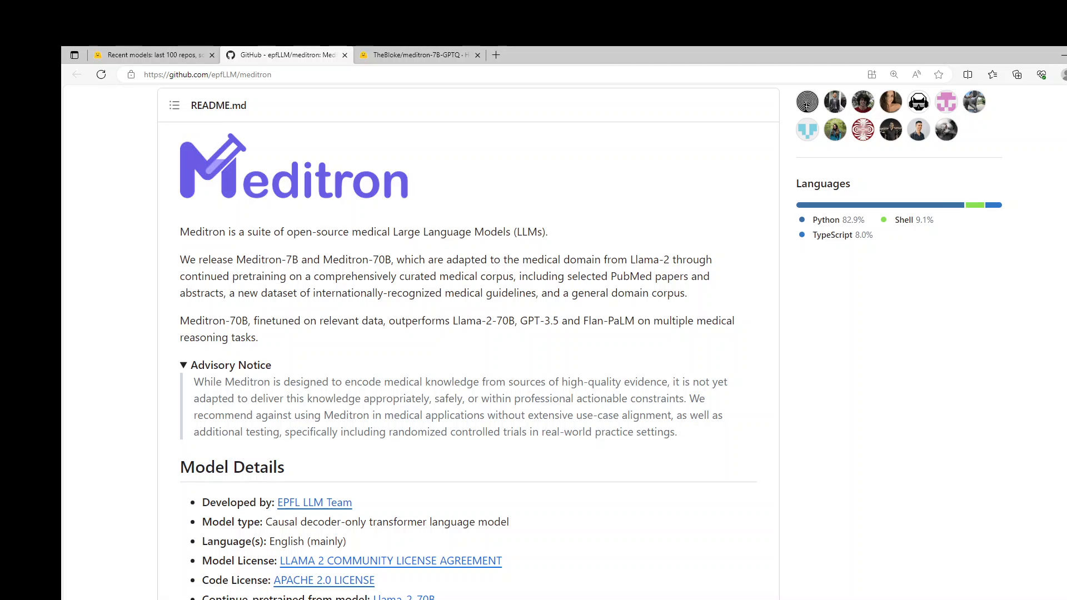
Search the model catalogue for 'meditron', listing the 70B and 7B GGUF results
{"action": "left_click", "coordinate": [414, 54]}
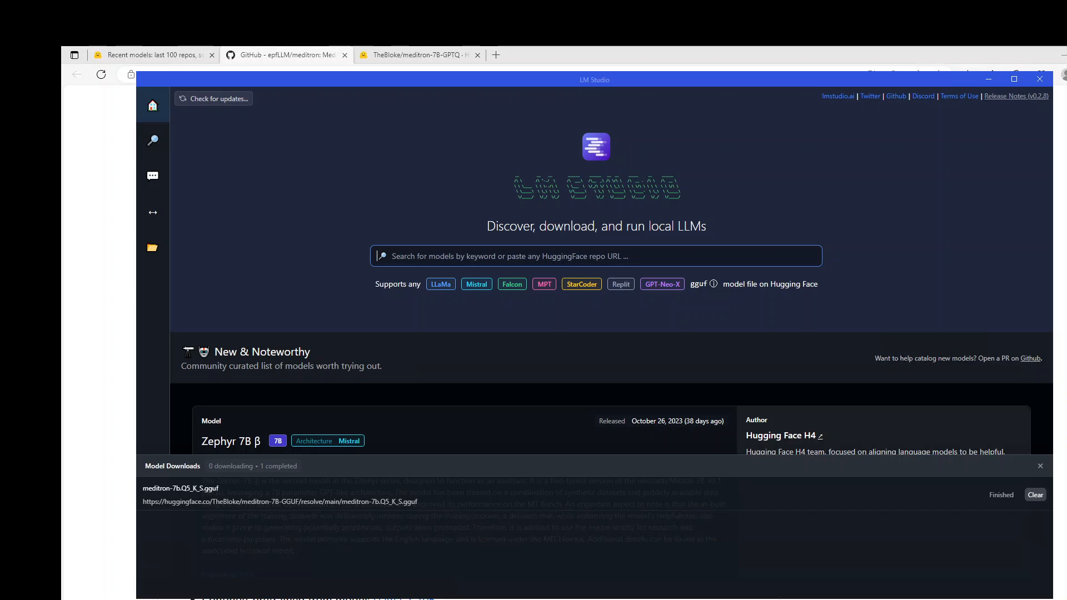
{"action": "mouse_move", "coordinate": [381, 397]}
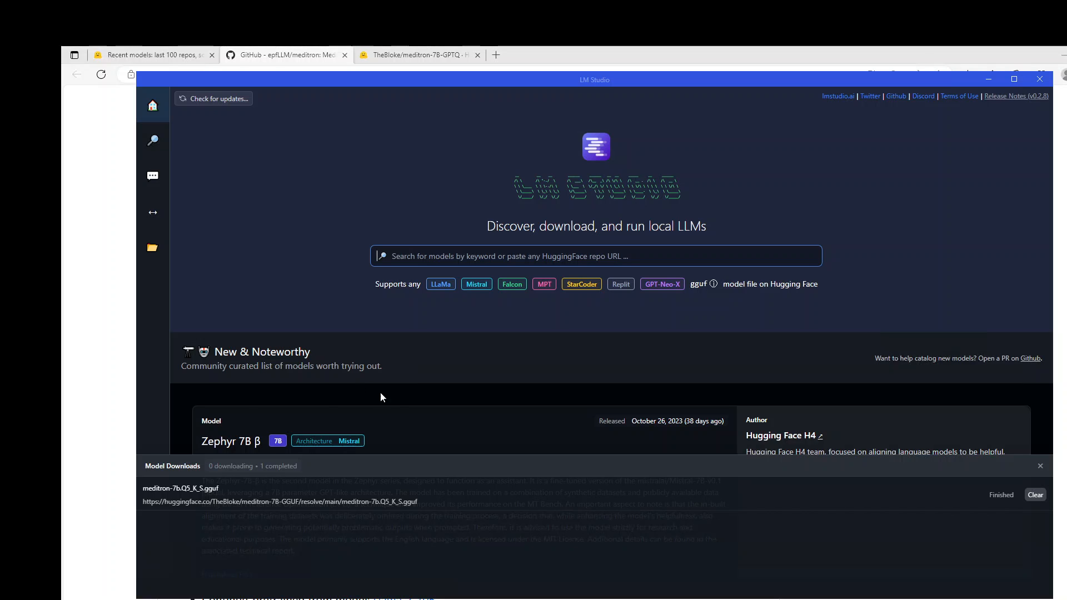
{"action": "mouse_move", "coordinate": [393, 233]}
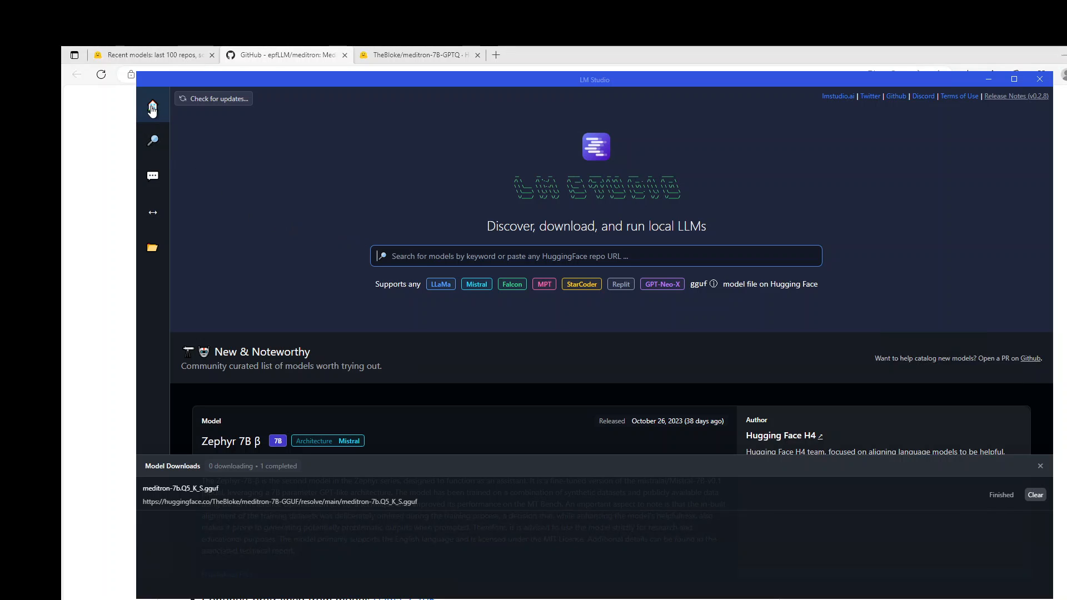
{"action": "mouse_move", "coordinate": [152, 116]}
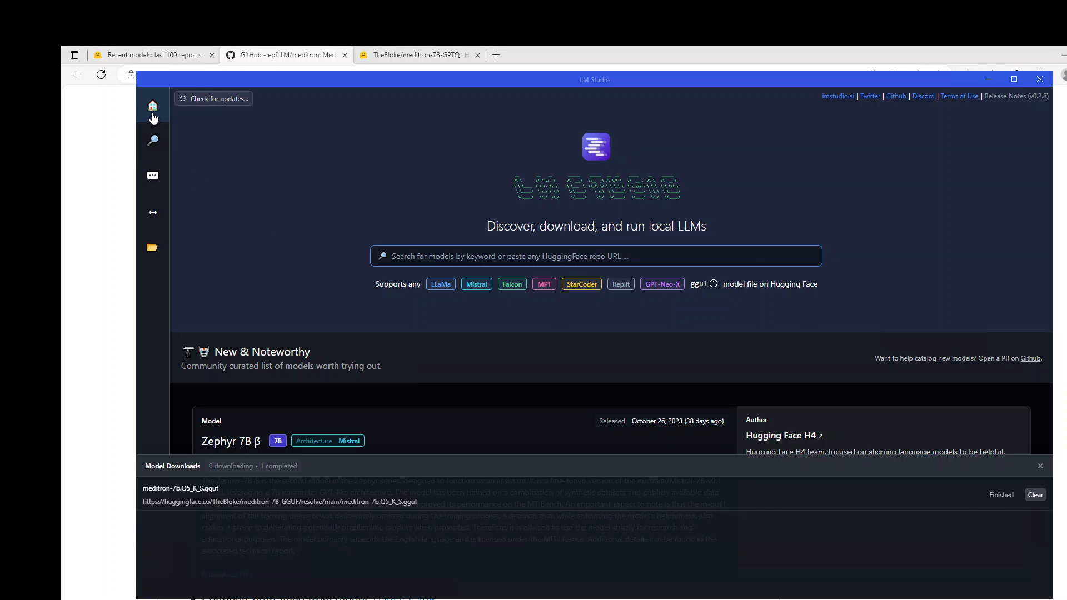
{"action": "type", "text": "meditron"}
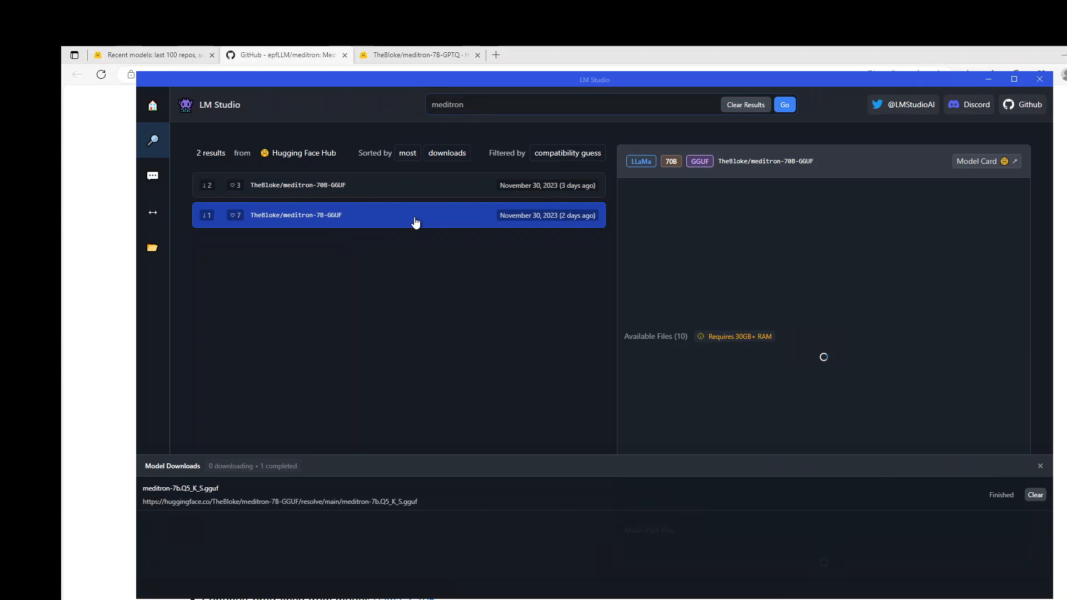
Review TheBloke/meditron-7B-GGUF files, then show My Models with the 4.65 GB Q5_K_S download
{"action": "left_click", "coordinate": [295, 214]}
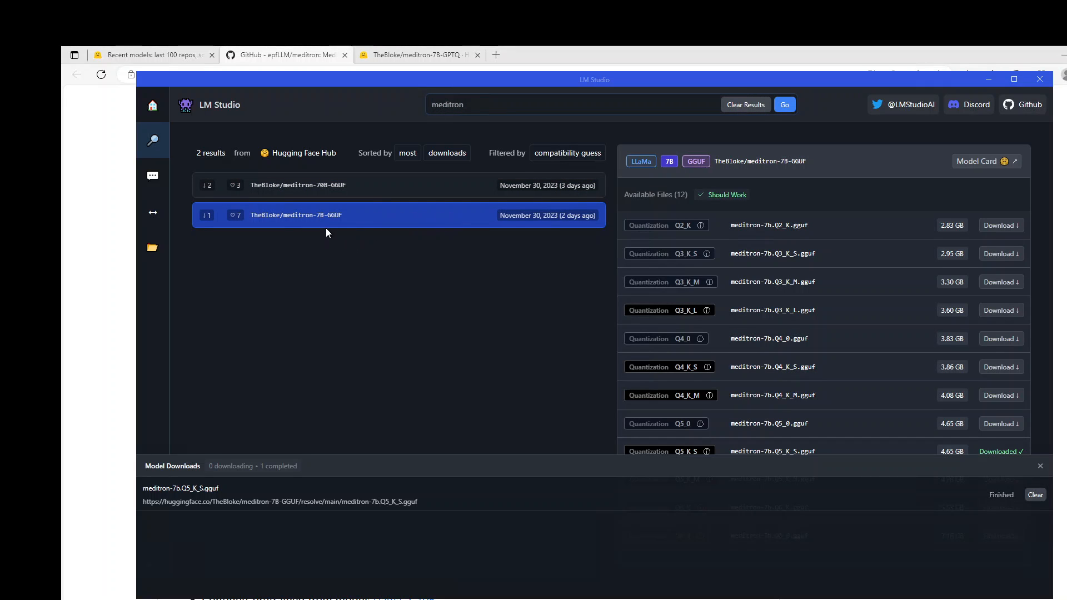
{"action": "mouse_move", "coordinate": [1012, 368]}
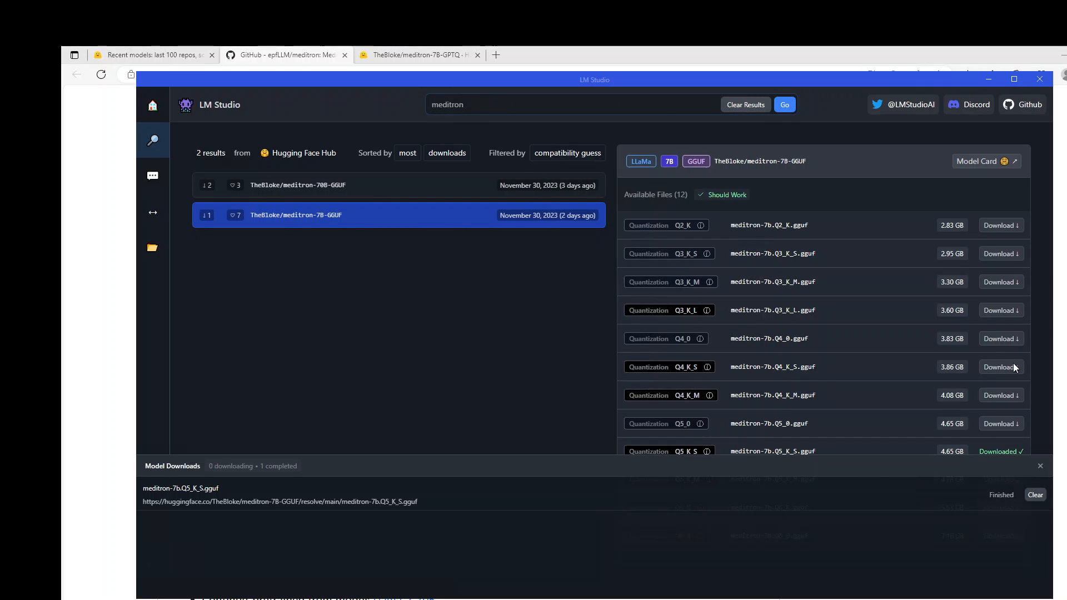
{"action": "mouse_move", "coordinate": [834, 391]}
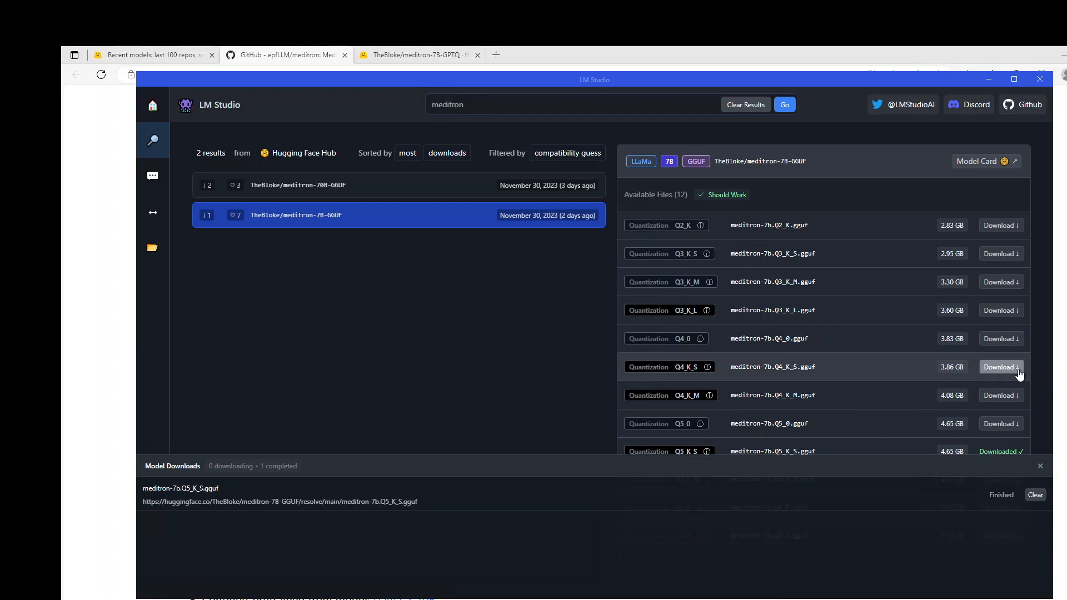
{"action": "left_click", "coordinate": [284, 55]}
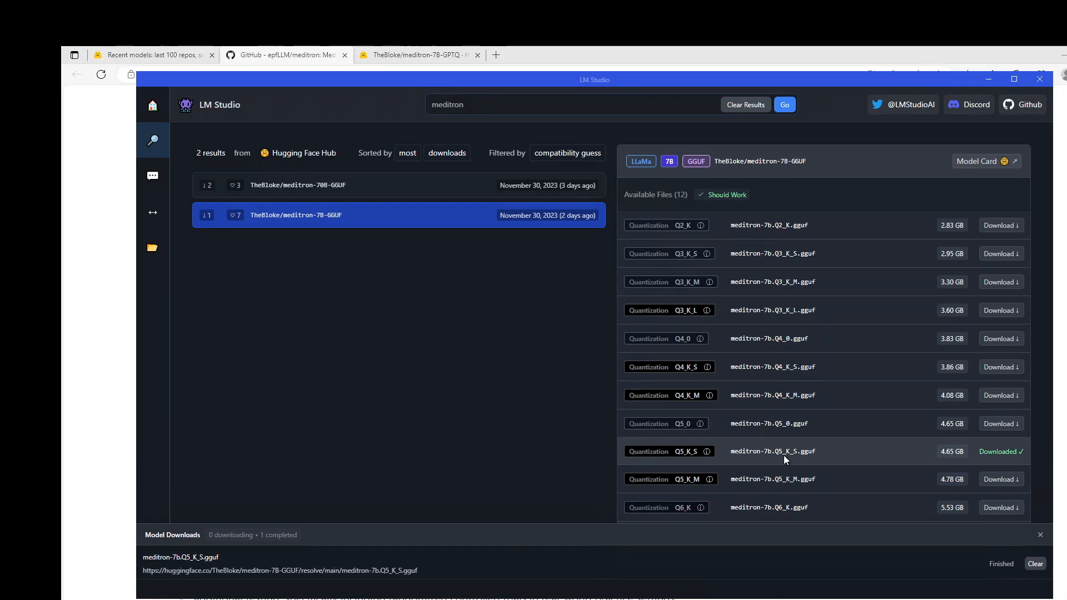
{"action": "mouse_move", "coordinate": [903, 469]}
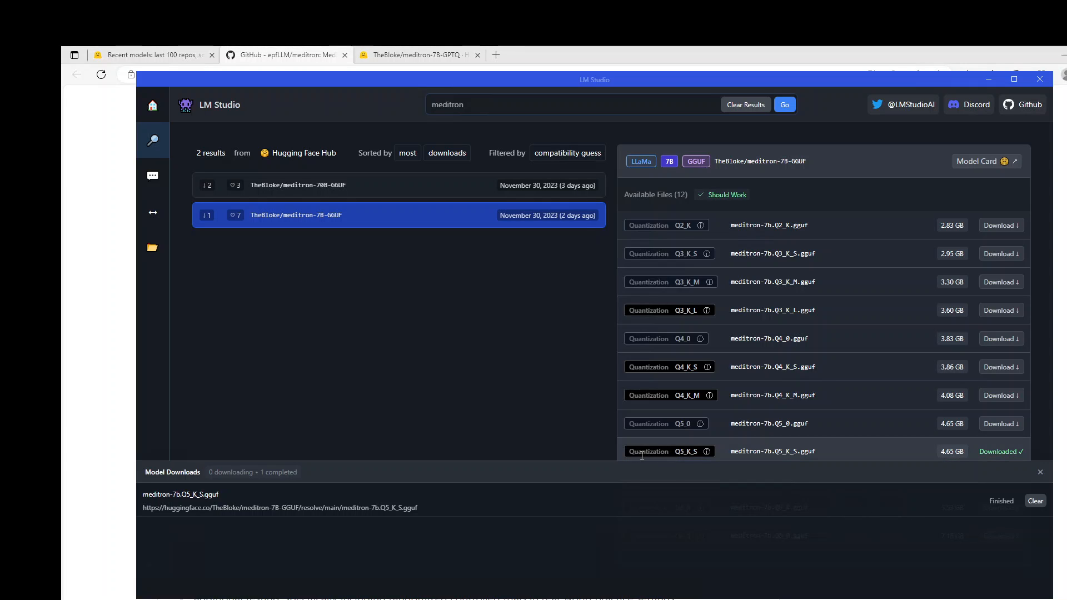
{"action": "left_click", "coordinate": [153, 247]}
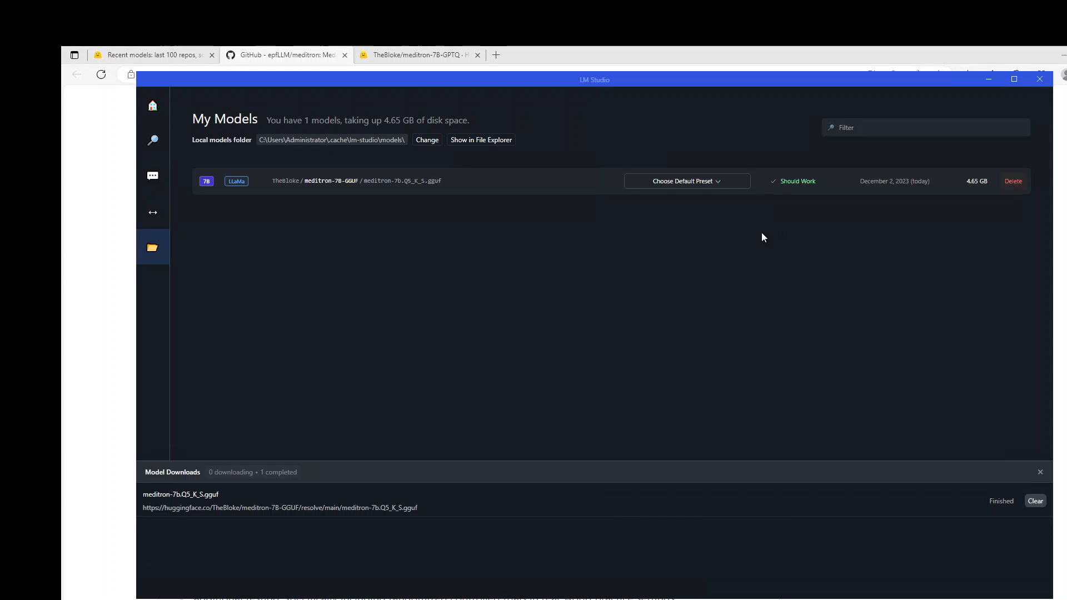
{"action": "mouse_move", "coordinate": [846, 255]}
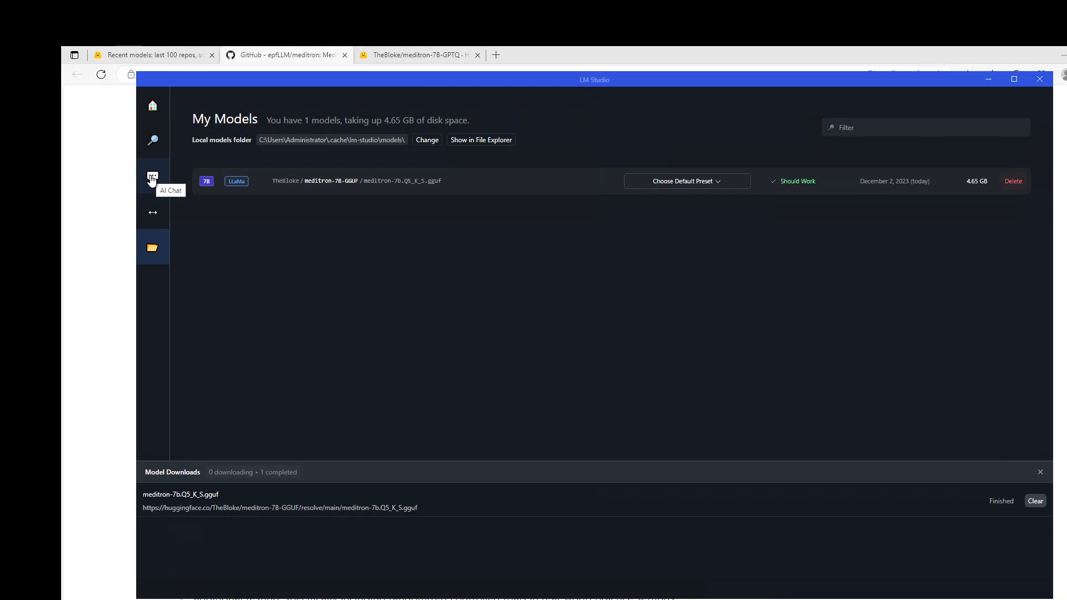
Start an AI Chat, dismiss the feature popup, and load meditron 7B q5_k_s
{"action": "left_click", "coordinate": [152, 175]}
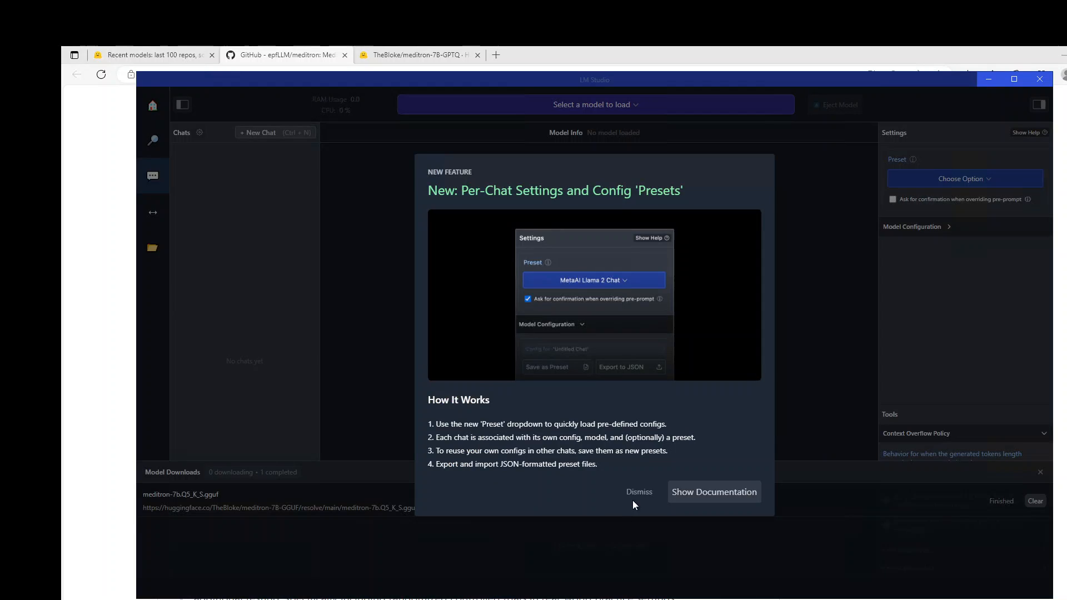
{"action": "left_click", "coordinate": [638, 491]}
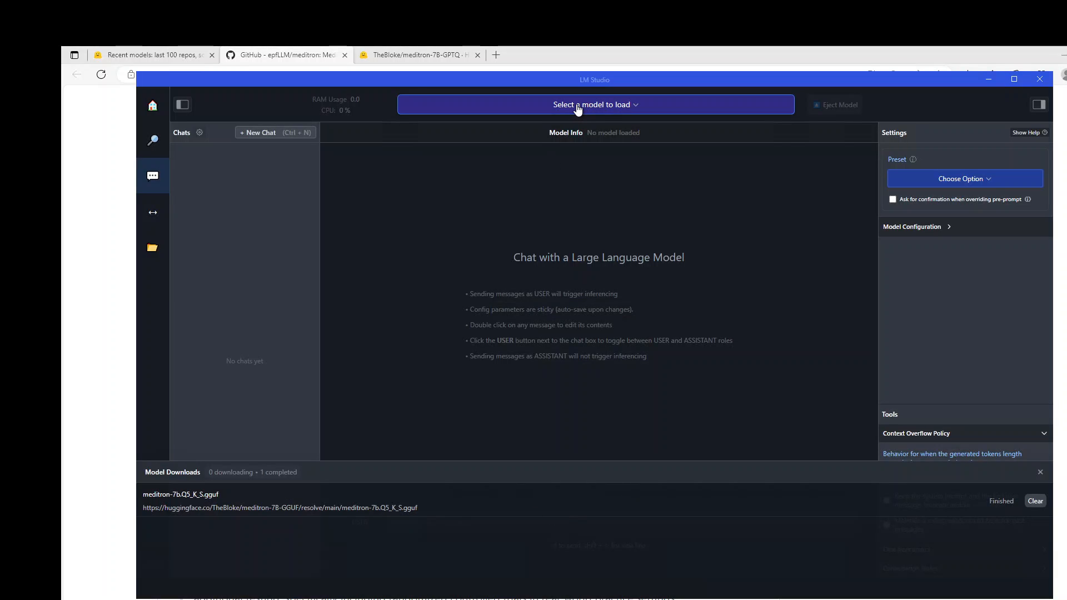
{"action": "left_click", "coordinate": [594, 105]}
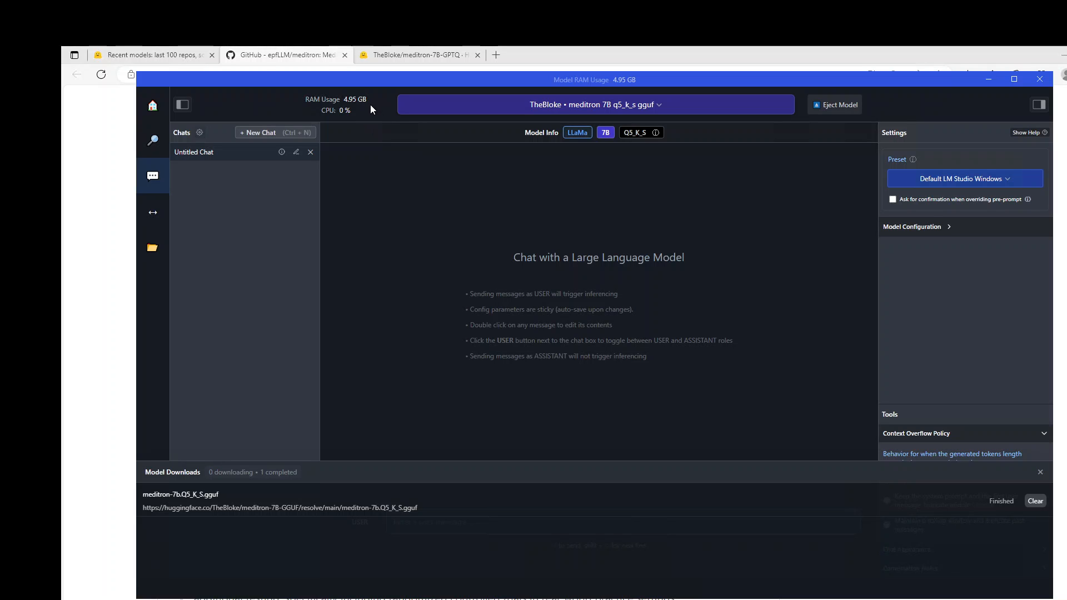
{"action": "mouse_move", "coordinate": [556, 523]}
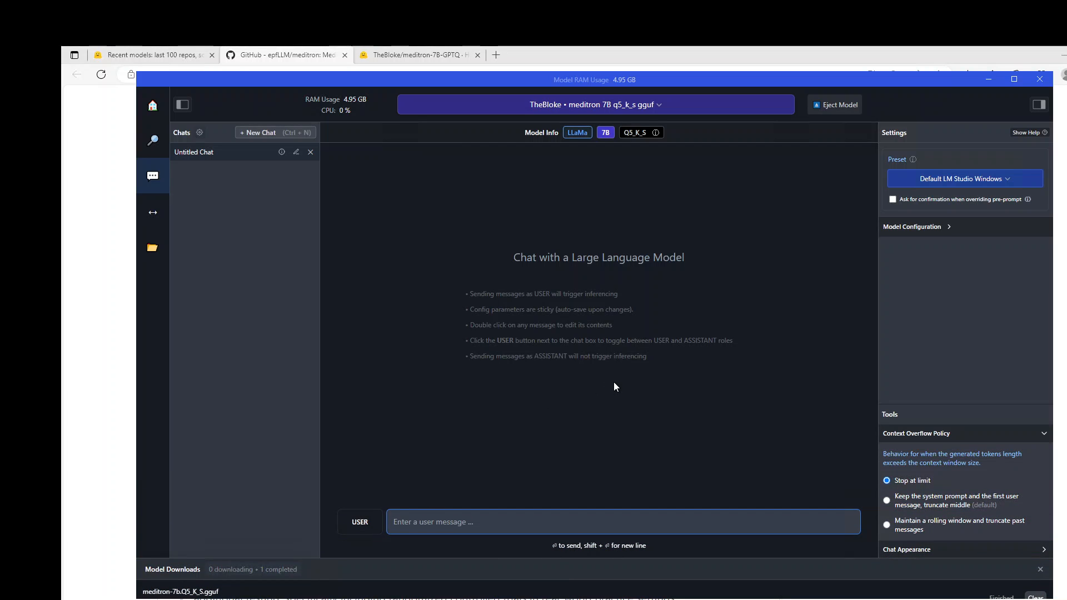
Send 'What are the symptoms of diabetes?' and get the model's symptom list
{"action": "left_click", "coordinate": [435, 522]}
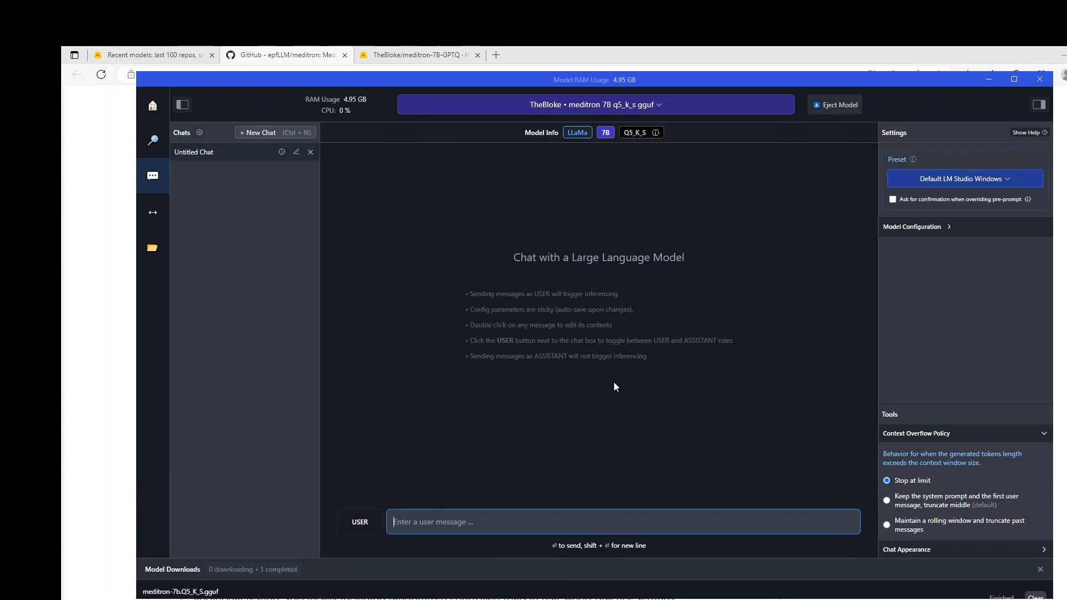
{"action": "type", "text": "What are t"}
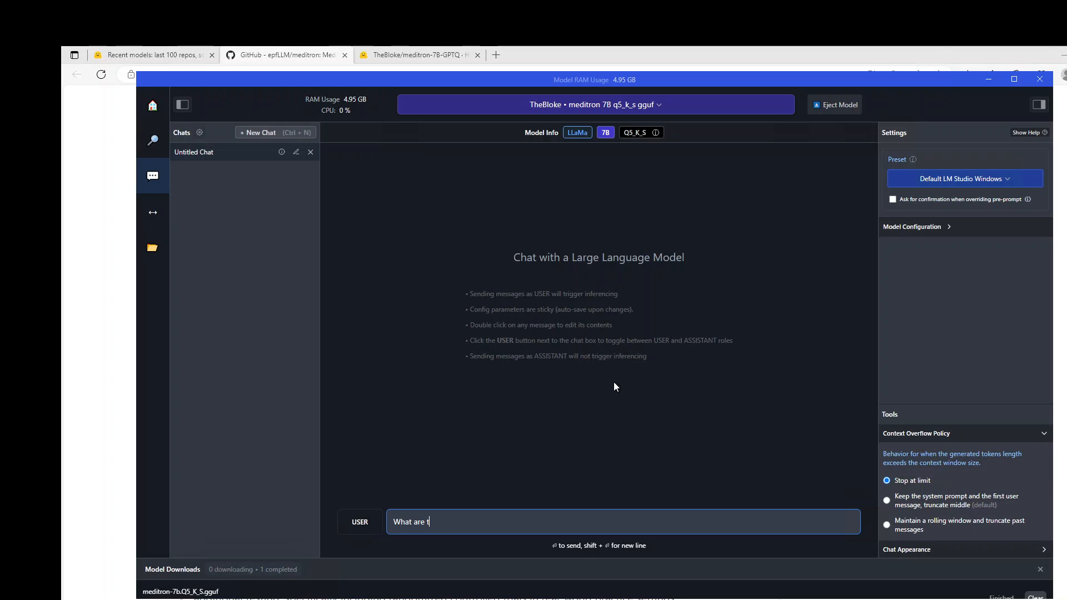
{"action": "type", "text": "he symptoms of"}
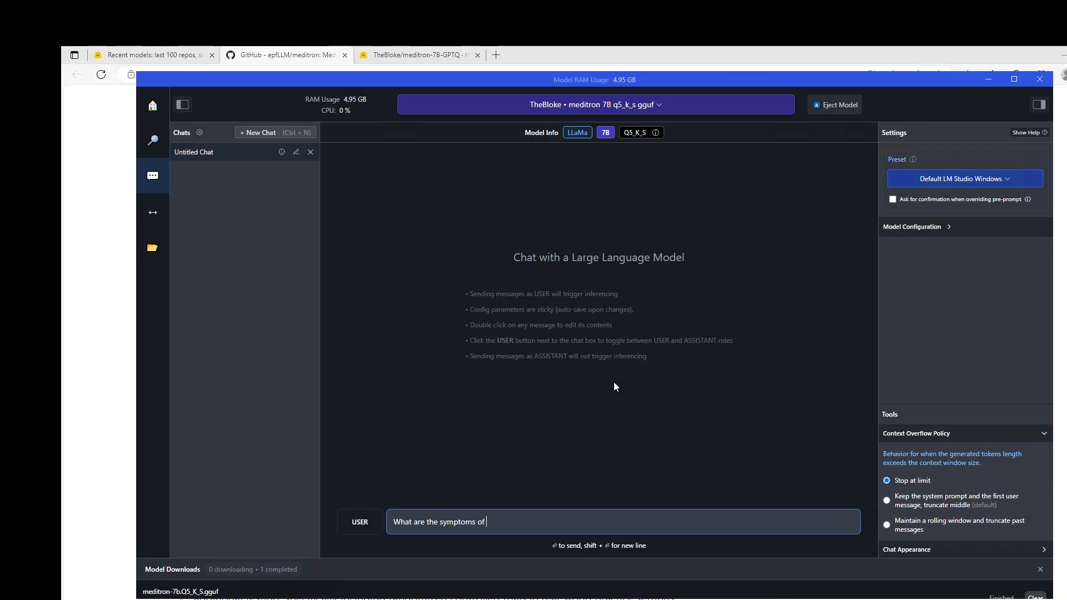
{"action": "type", "text": "diabe"}
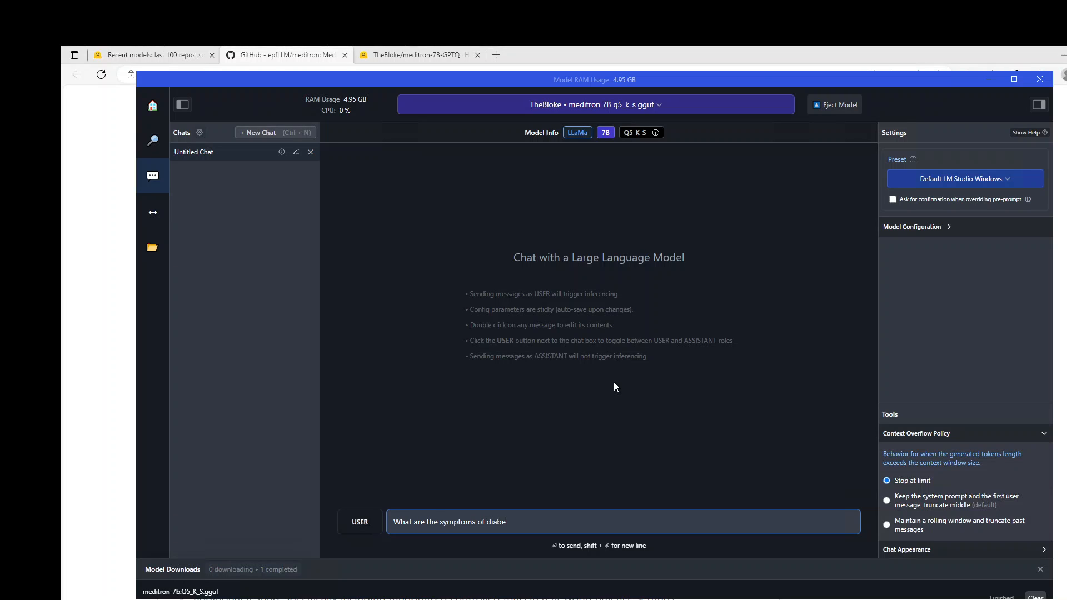
{"action": "key", "text": "enter"}
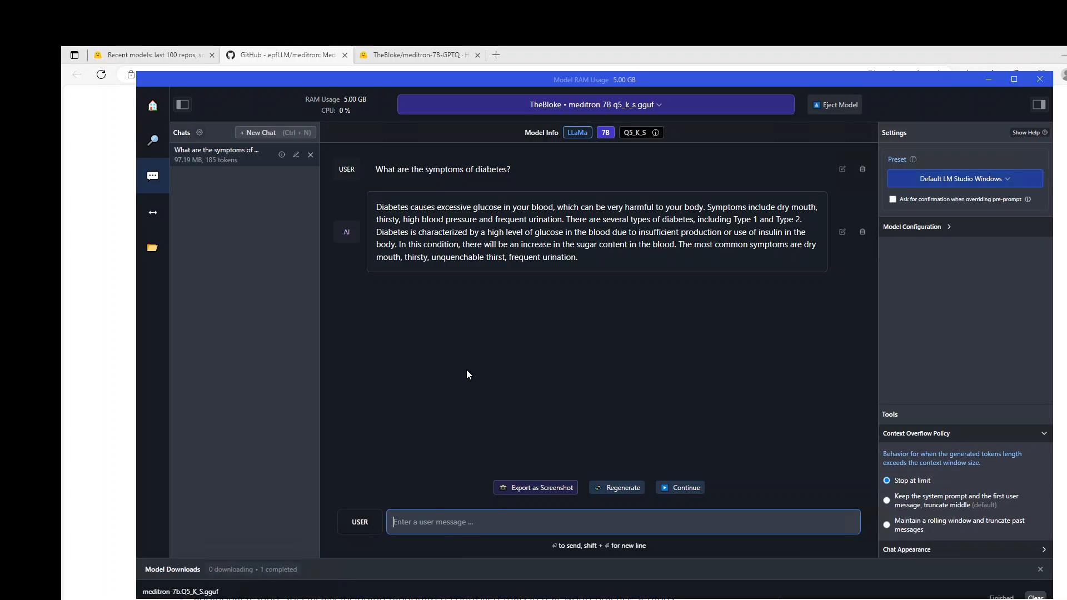
Send 'Is it possible to increase the height of a person?' to the model
{"action": "type", "text": "ls"}
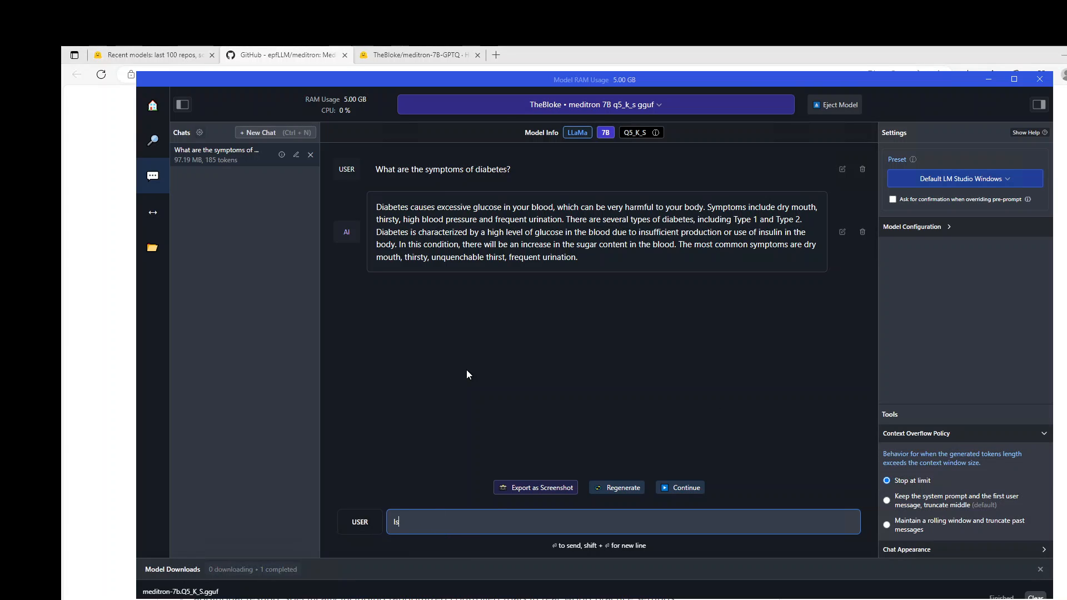
{"action": "type", "text": "Is it possible to increase the height of a person"}
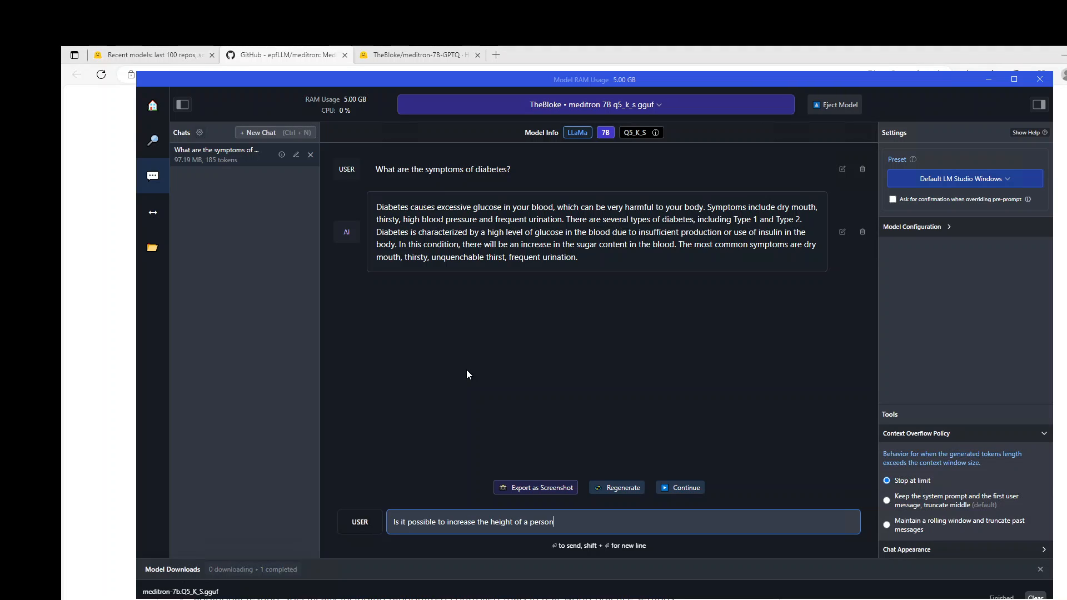
{"action": "type", "text": "?"}
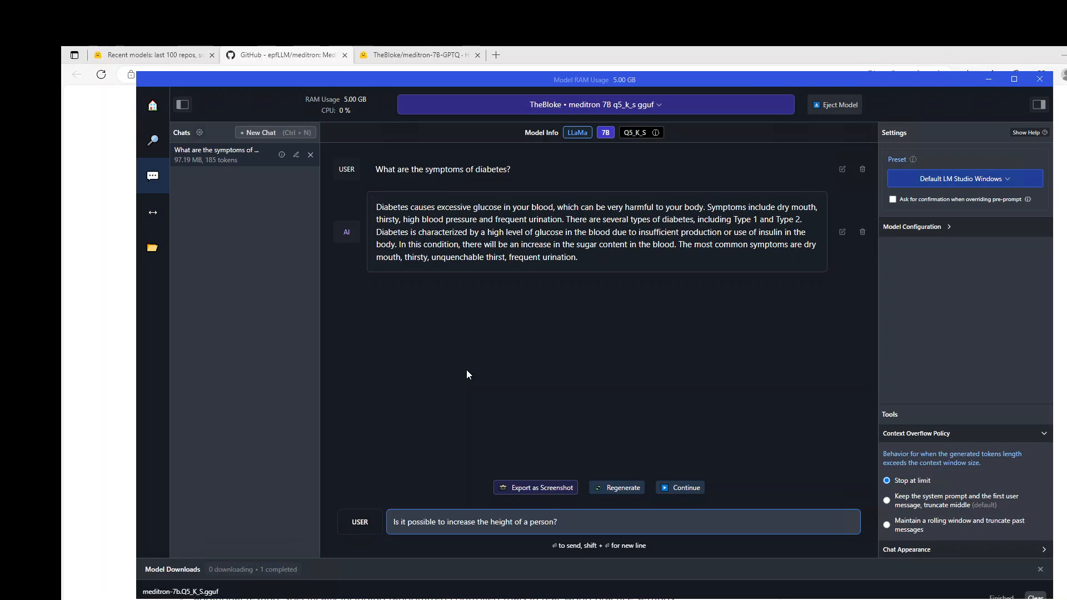
{"action": "key", "text": "enter"}
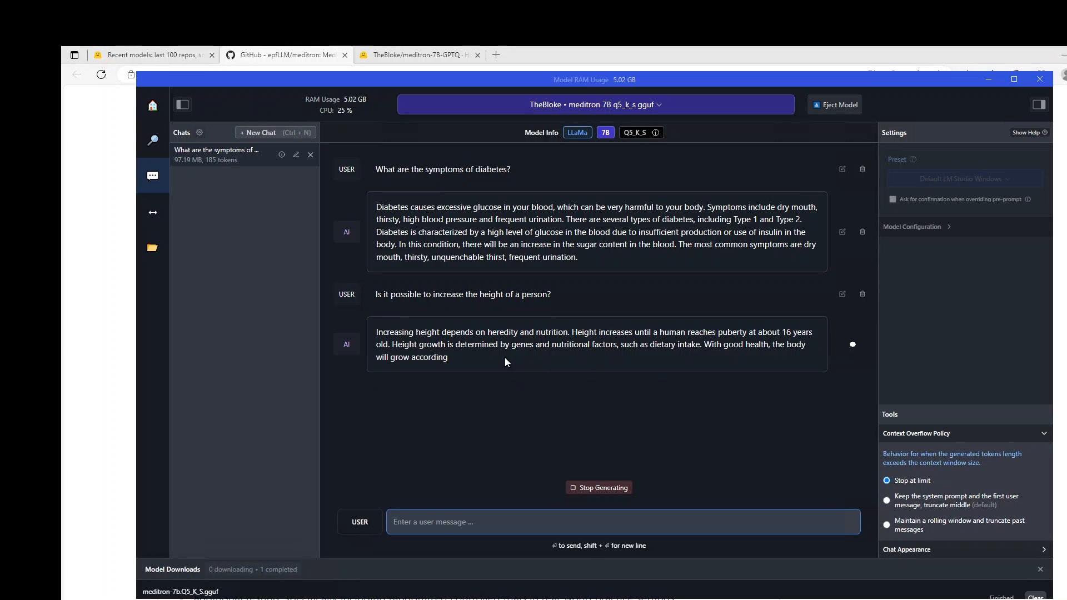
{"action": "mouse_move", "coordinate": [677, 389]}
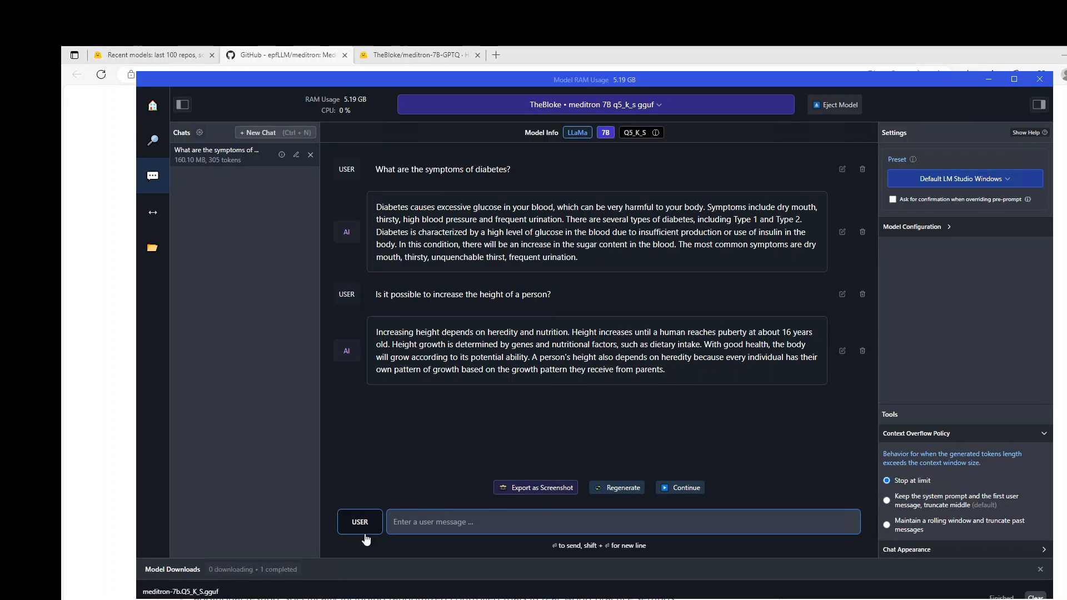
Send 'What to do if a person is having a heart stroke?' to the model
{"action": "type", "text": "What to do if a p"}
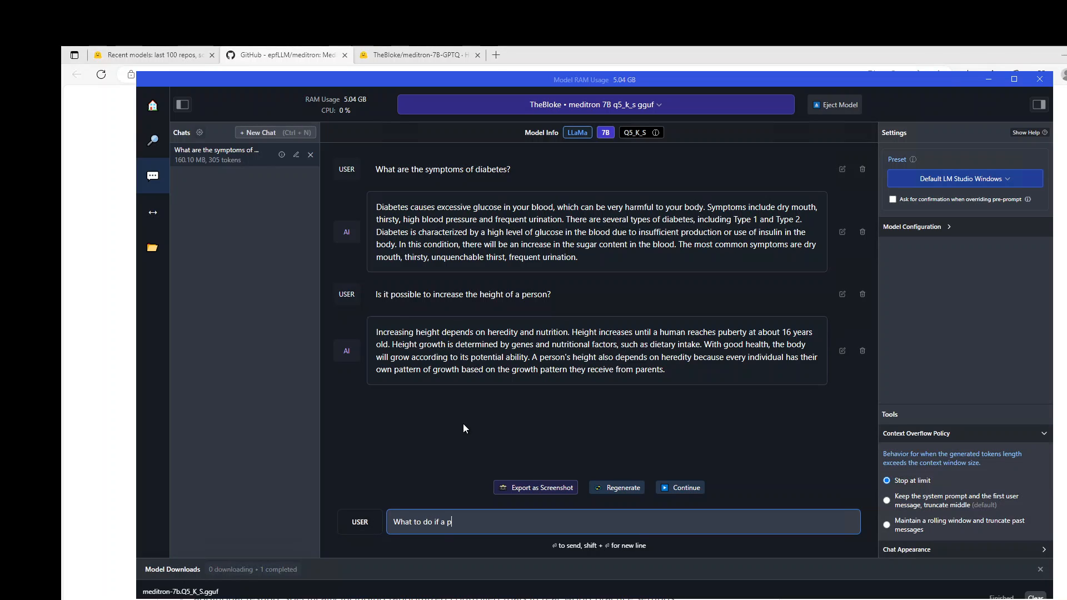
{"action": "type", "text": "erson is having a h"}
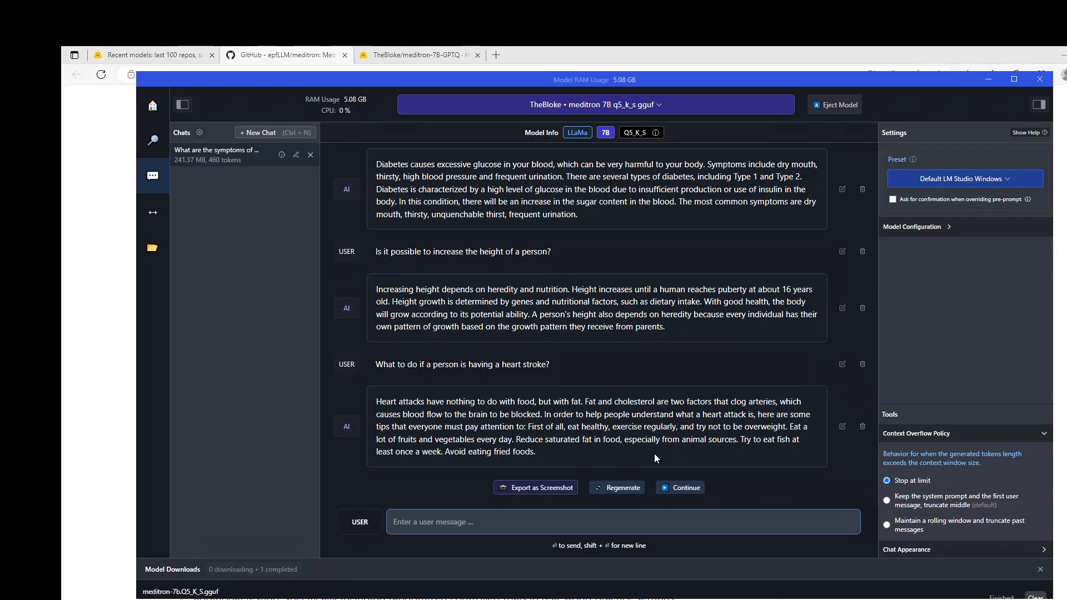
{"action": "mouse_move", "coordinate": [670, 431]}
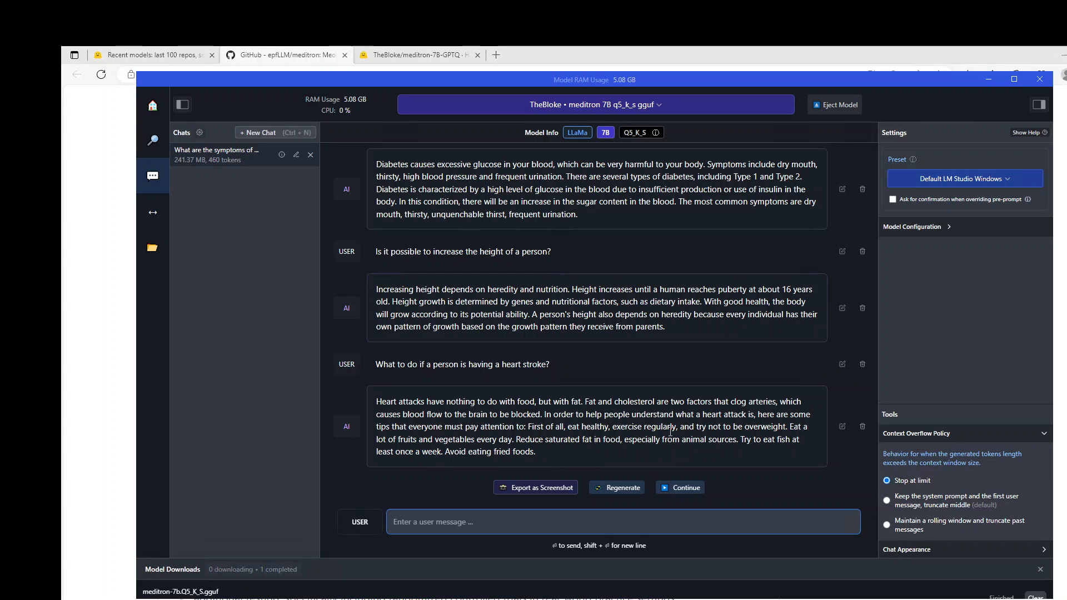
{"action": "mouse_move", "coordinate": [448, 555]}
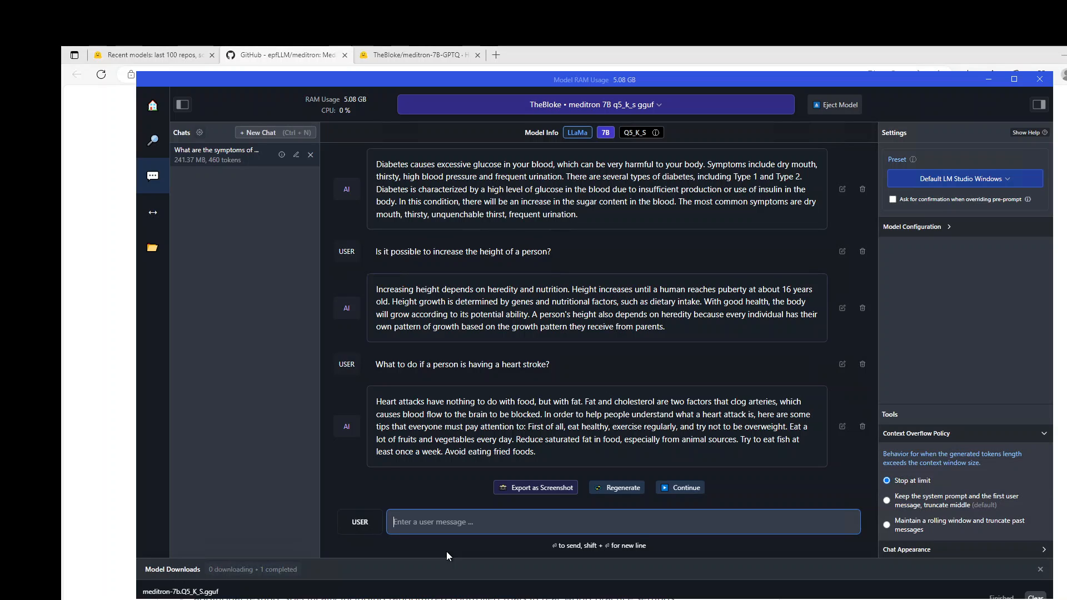
Send 'I am having rashes on my face, please suggest some tablets or cream'
{"action": "type", "text": "I am having rashes on my face, please s"}
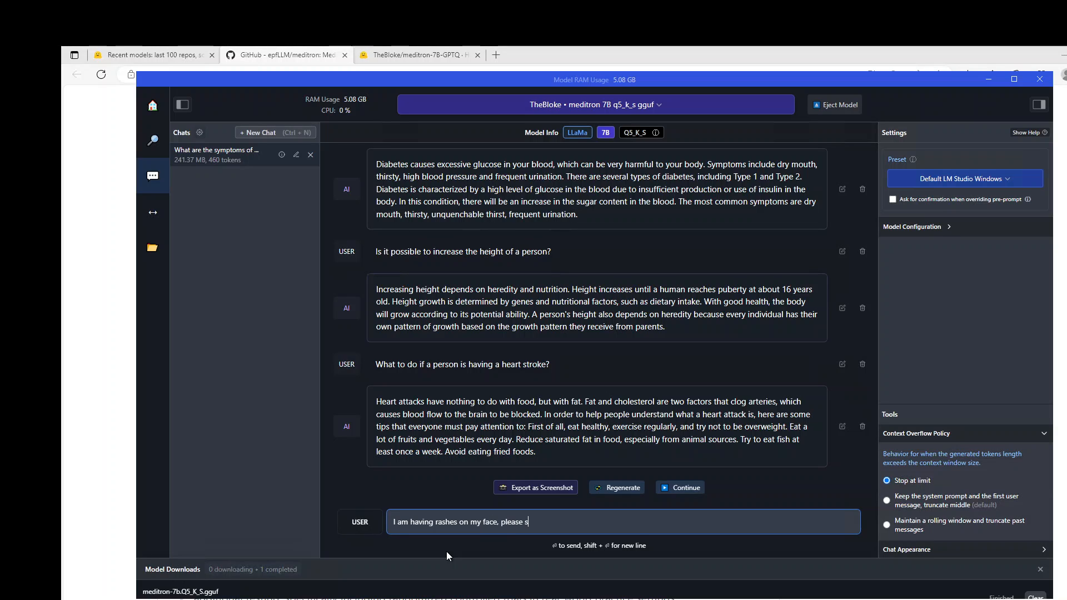
{"action": "type", "text": "uggest some tab"}
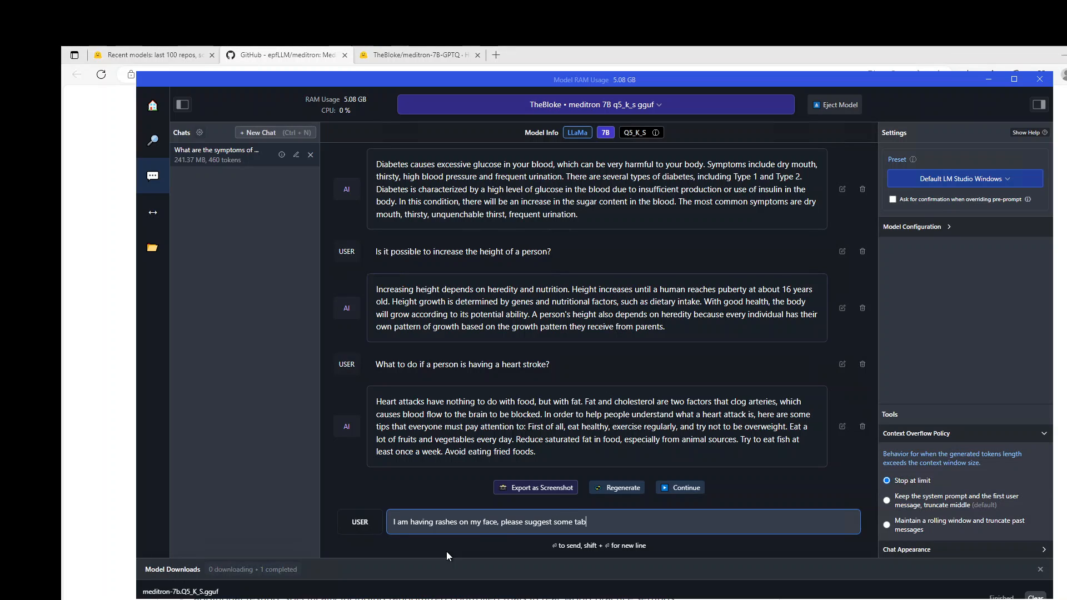
{"action": "type", "text": "lets or cream"}
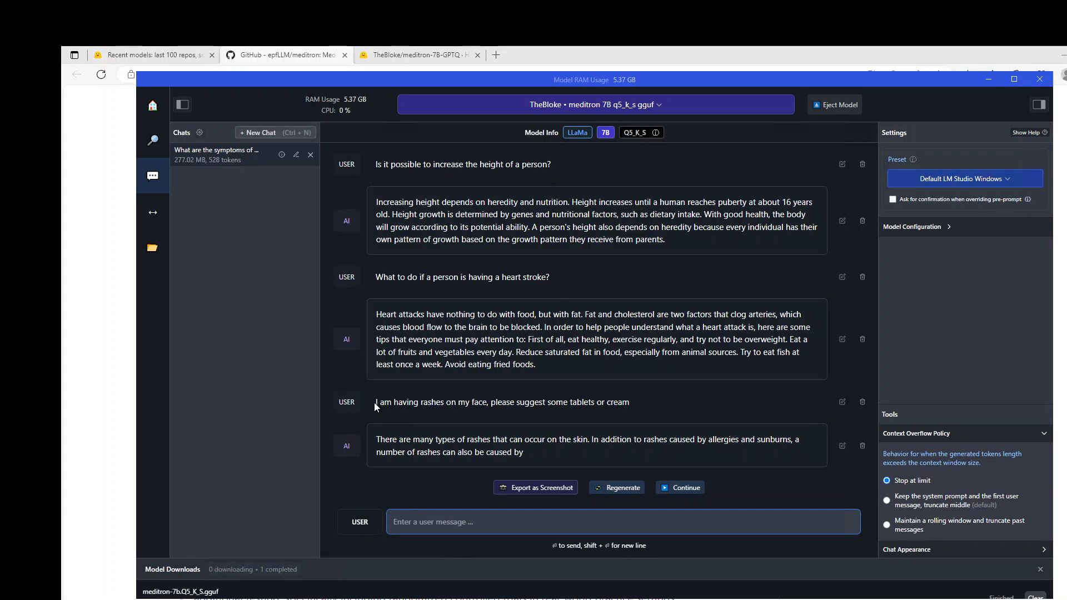
Resend the rashes message appending 'Please don't explain what rashes are. Only prescribe me the medicine'
{"action": "left_click_drag", "start_coordinate": [377, 401], "coordinate": [629, 401]}
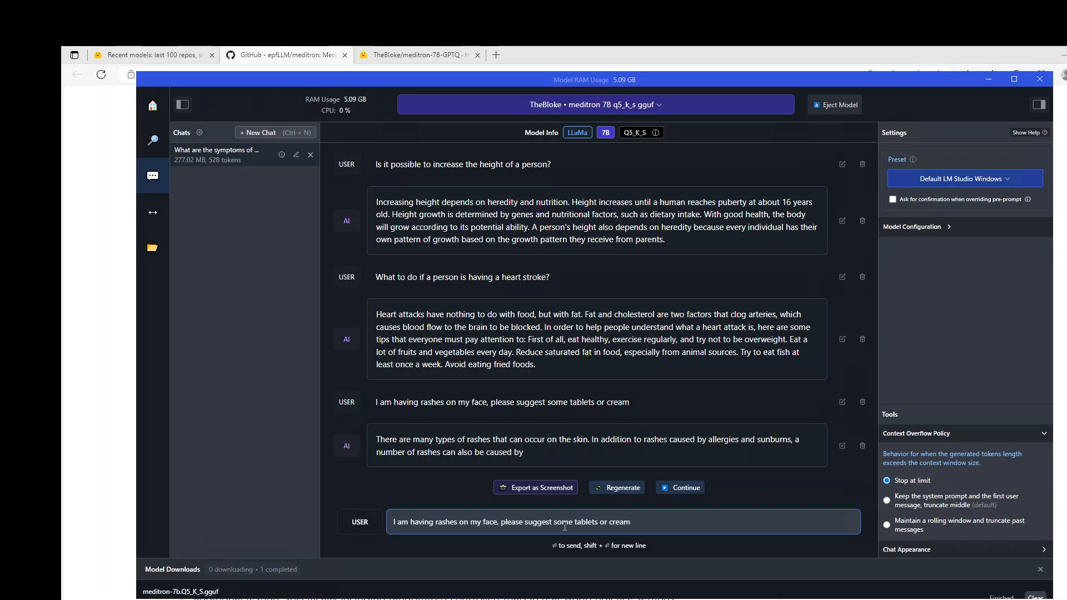
{"action": "type", "text": "Please don't"}
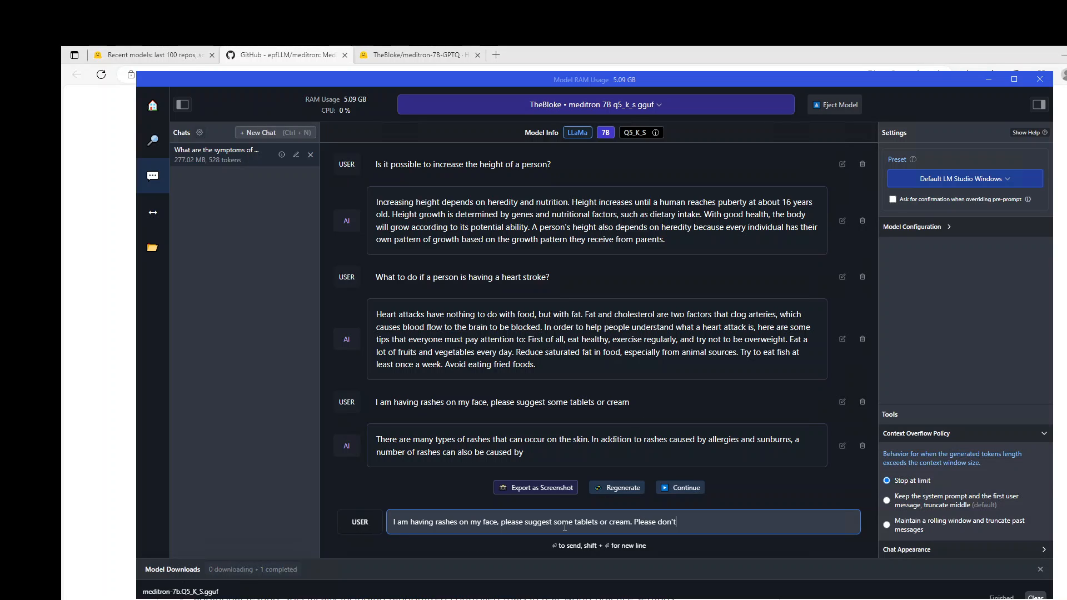
{"action": "type", "text": "explain what rashes a"}
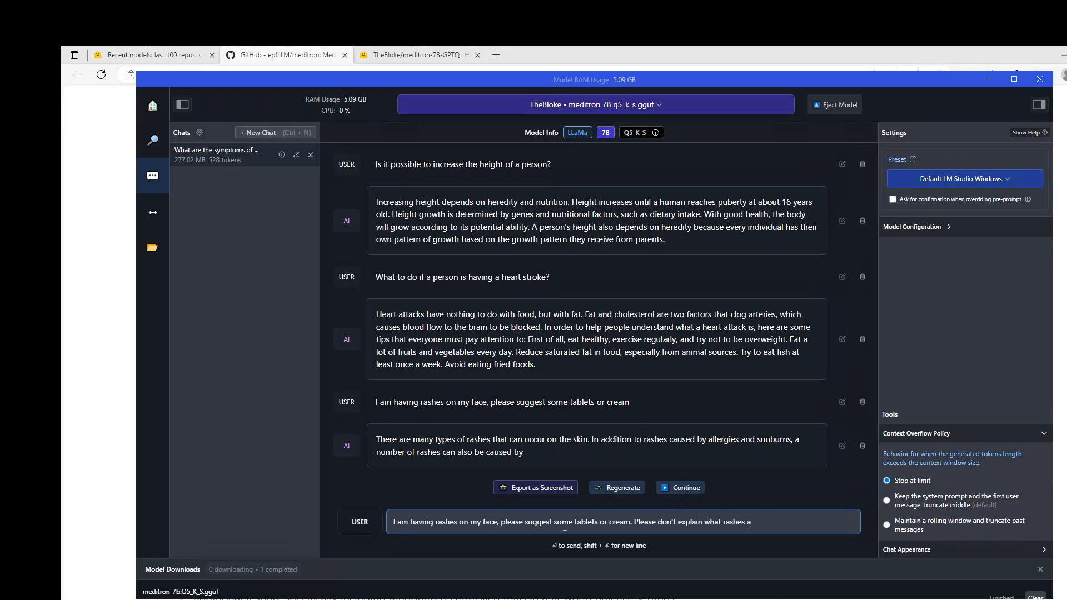
{"action": "type", "text": "re ."}
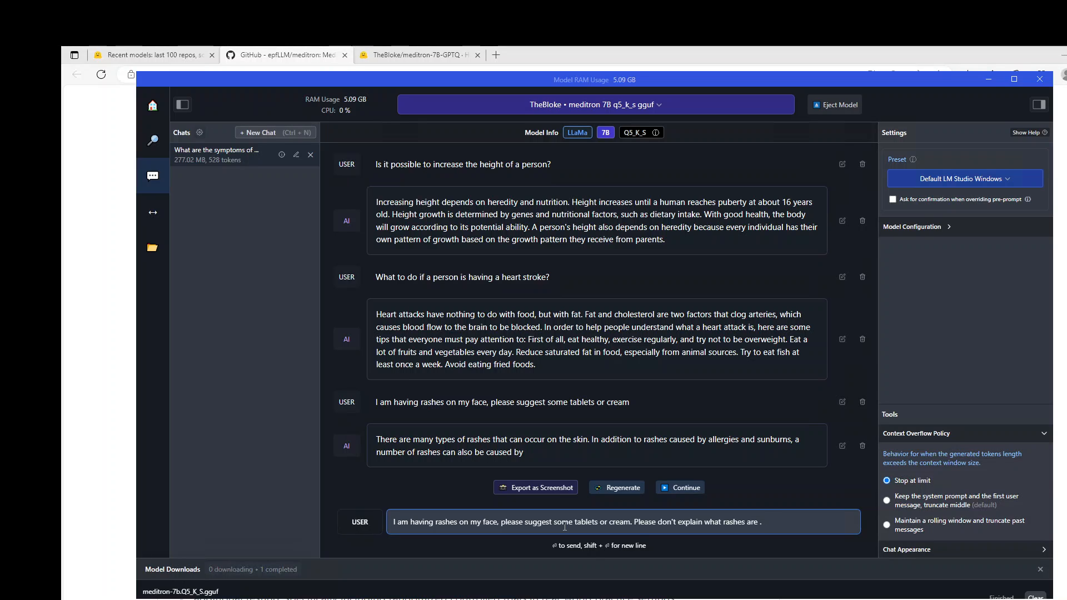
{"action": "type", "text": "Only"}
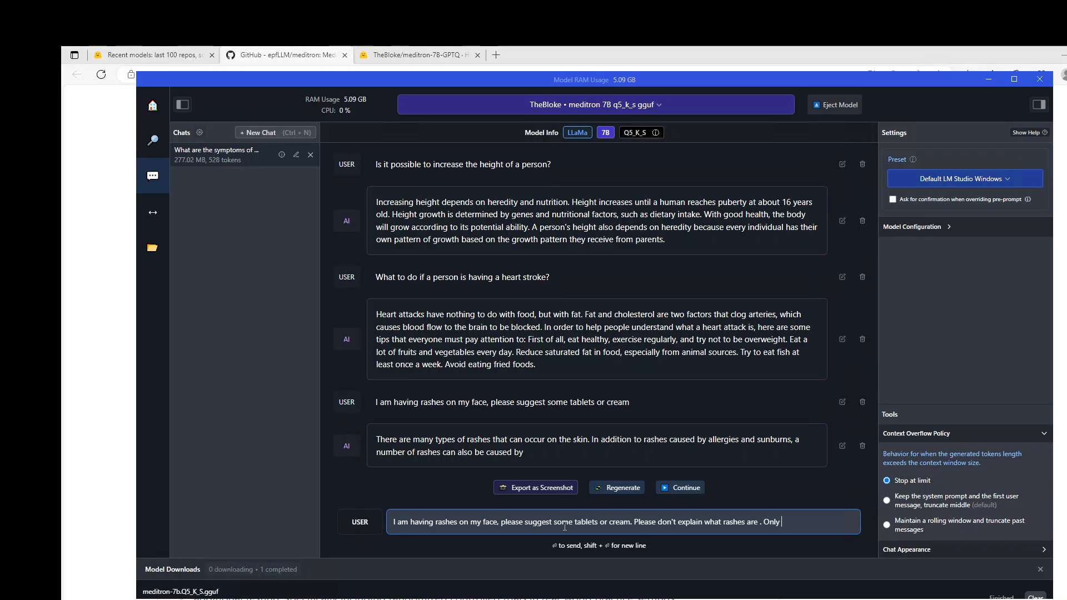
{"action": "type", "text": "prescribe"}
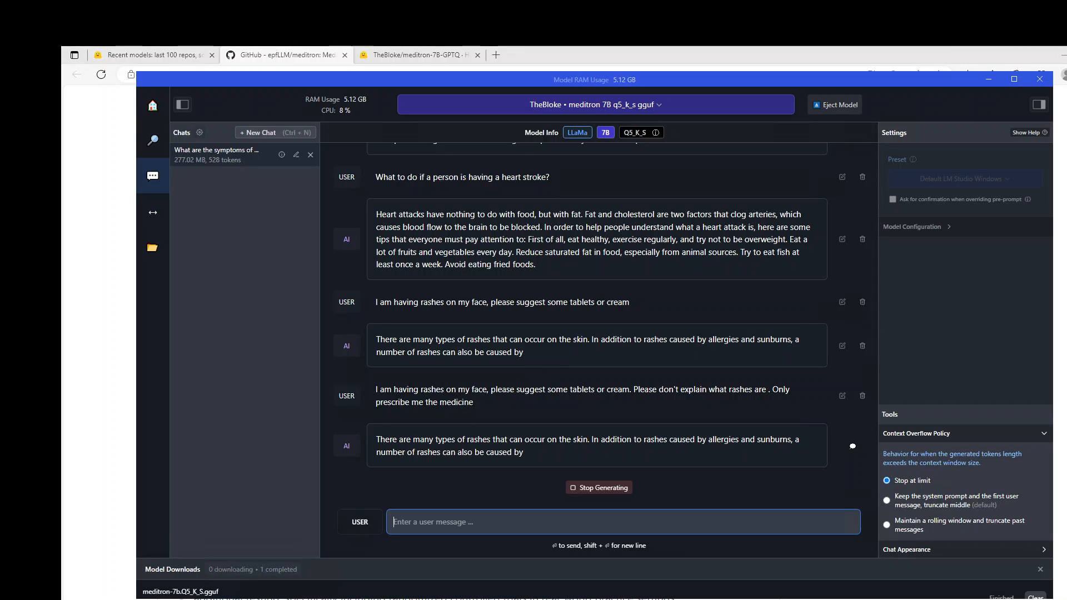
{"action": "mouse_move", "coordinate": [455, 492]}
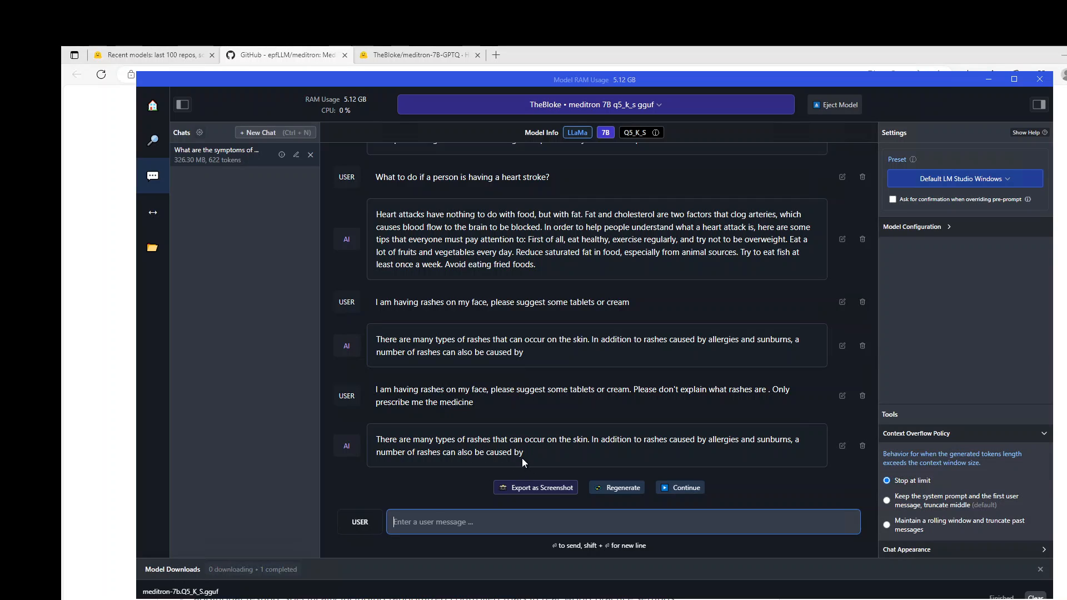
{"action": "mouse_move", "coordinate": [387, 499]}
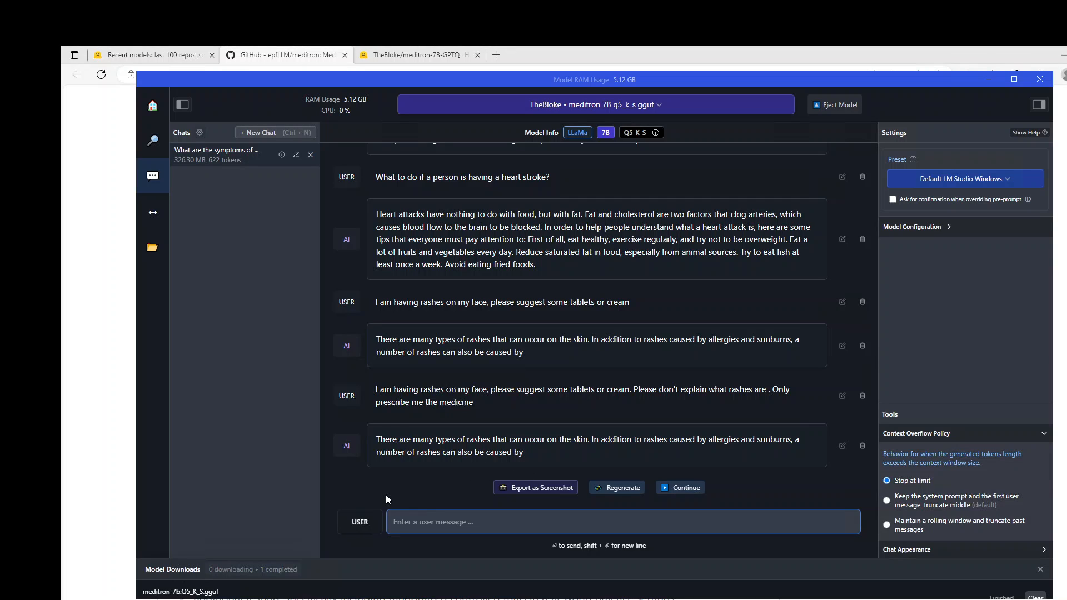